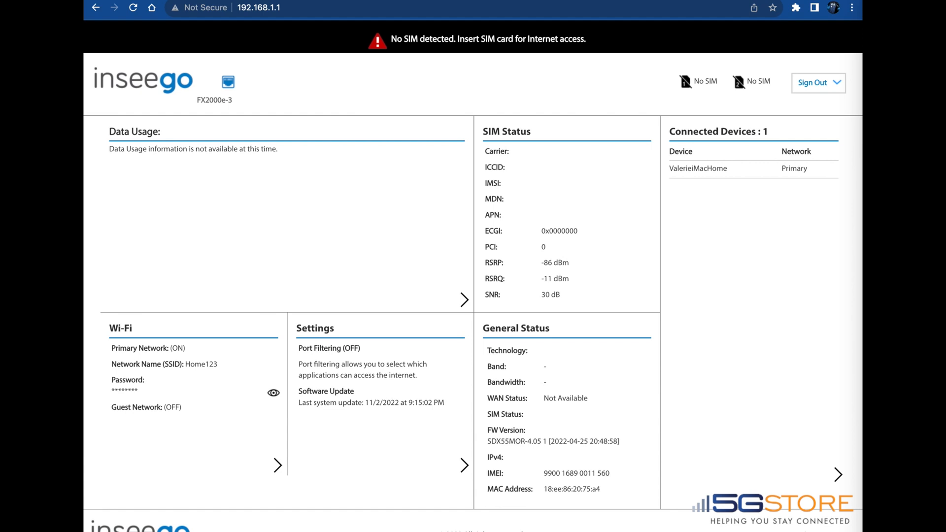
mouse_move(791, 344)
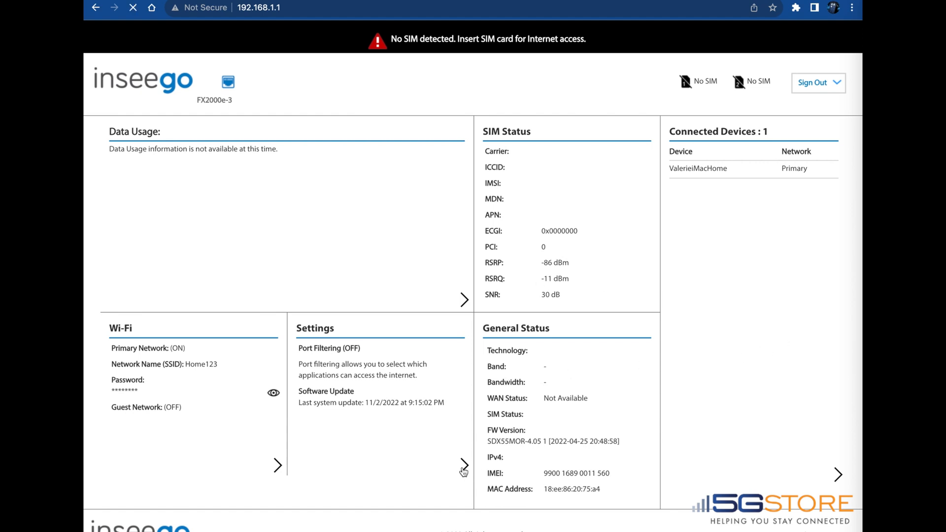
Reach the Advanced LAN settings page past the warning, down to the Reserved IP button
click(463, 465)
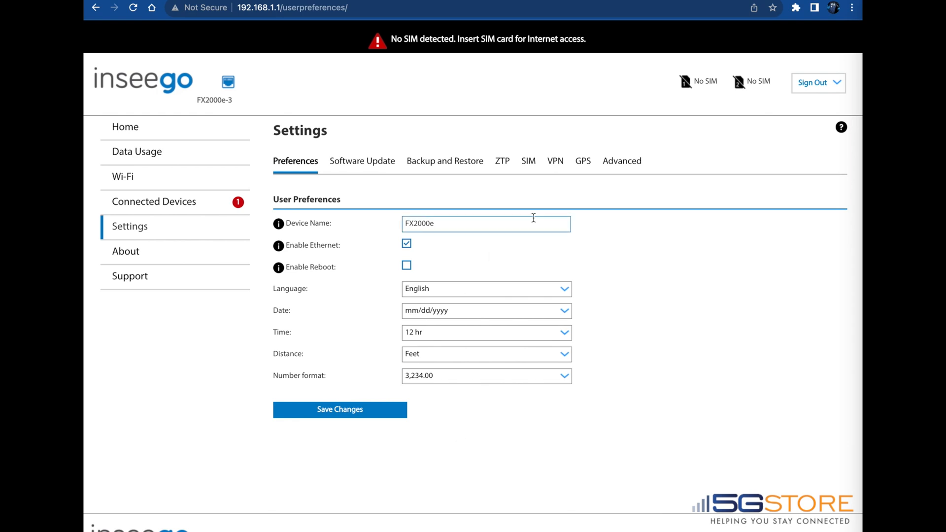
click(619, 161)
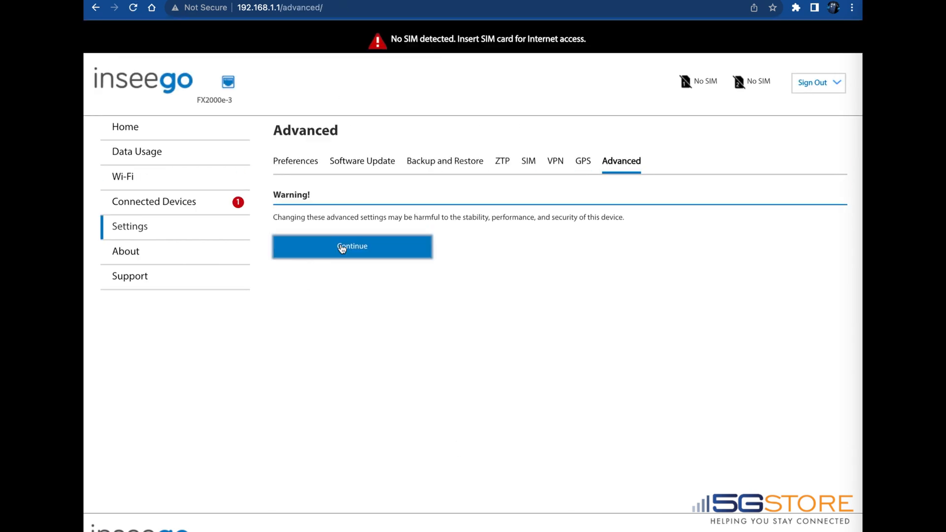
click(351, 246)
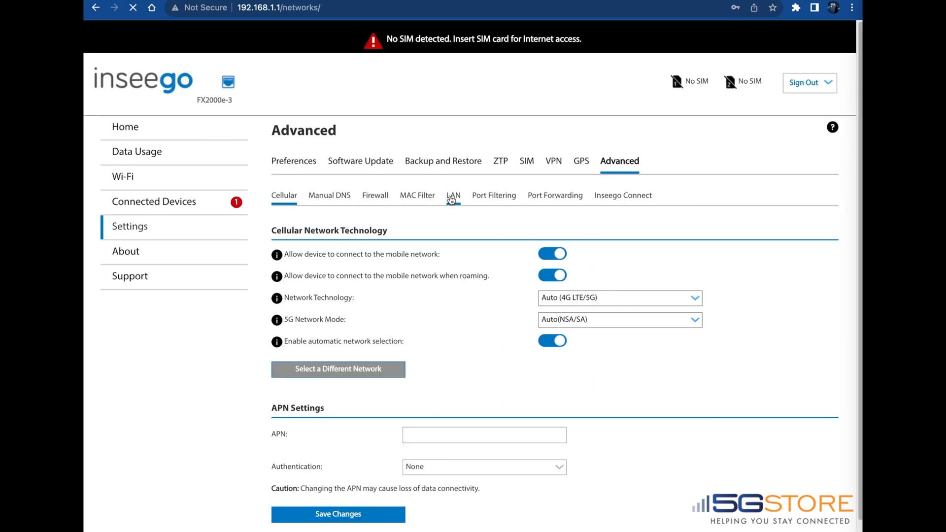
click(452, 195)
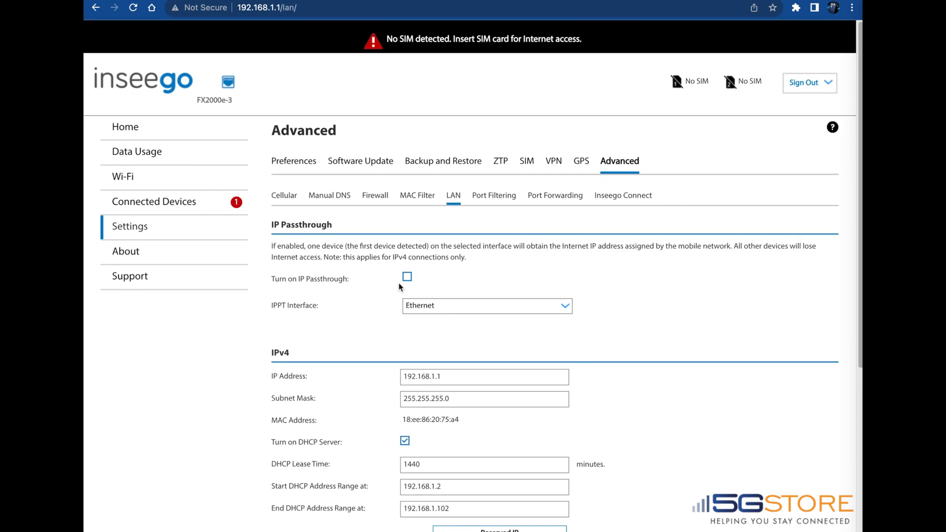
scroll(down, 3)
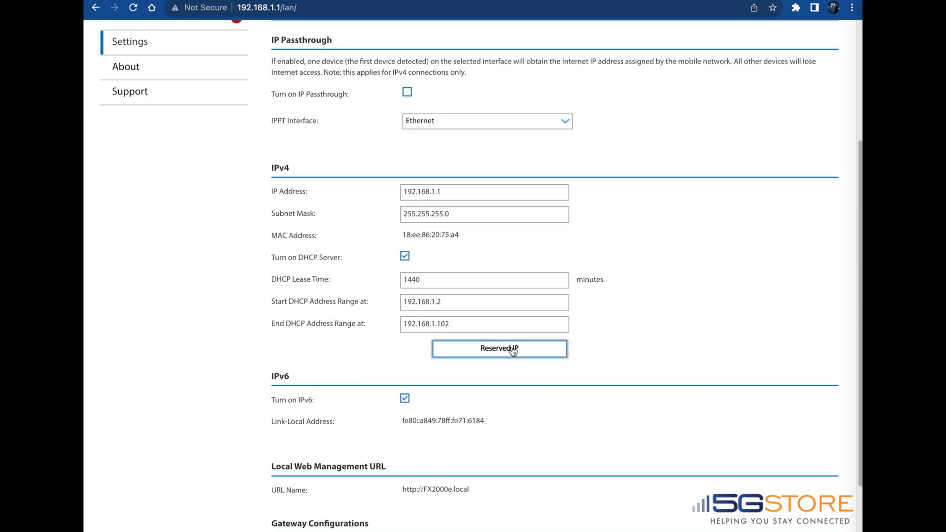
Mark ValerieiMacHome for reservation and enter 192.168.1.2 as its reserved address
click(498, 348)
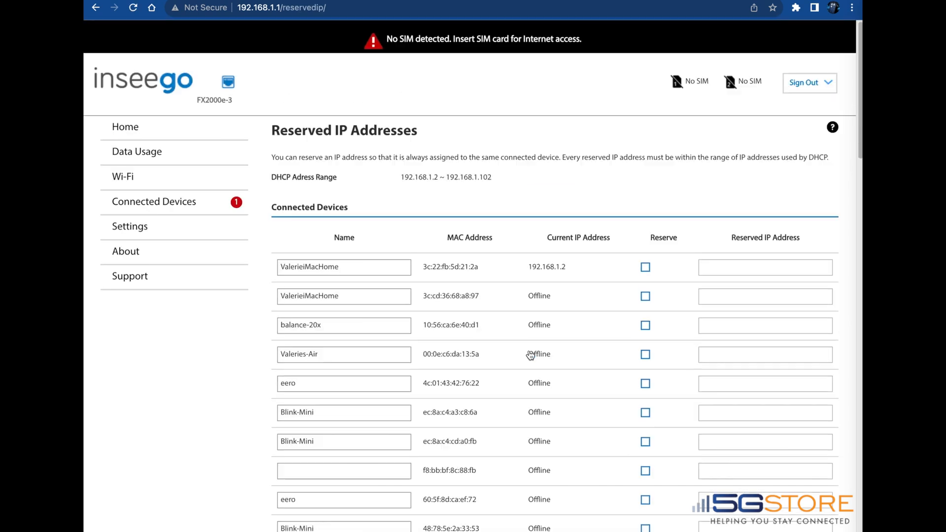
click(343, 267)
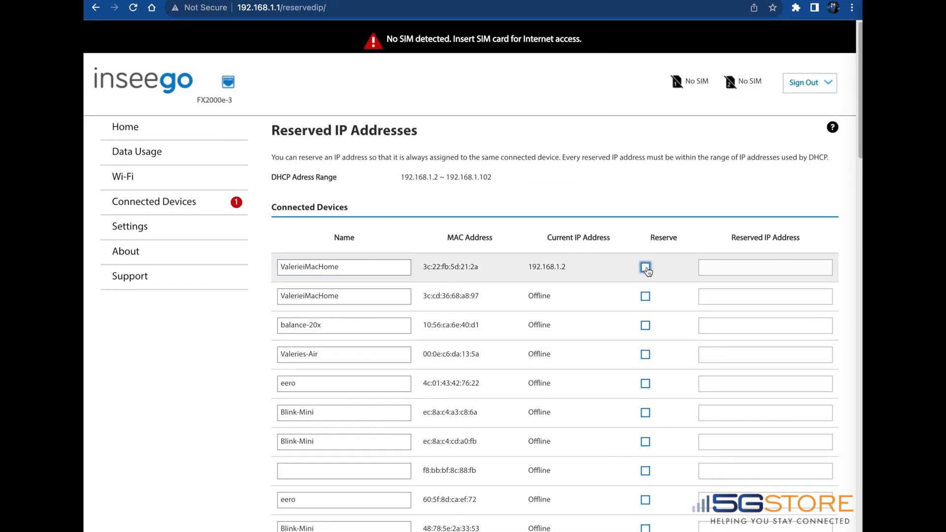
click(645, 267)
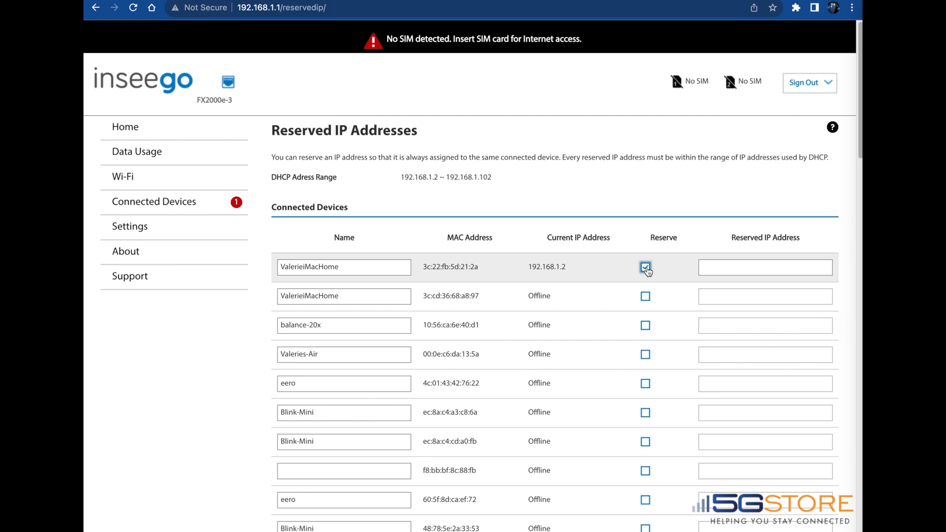
click(644, 267)
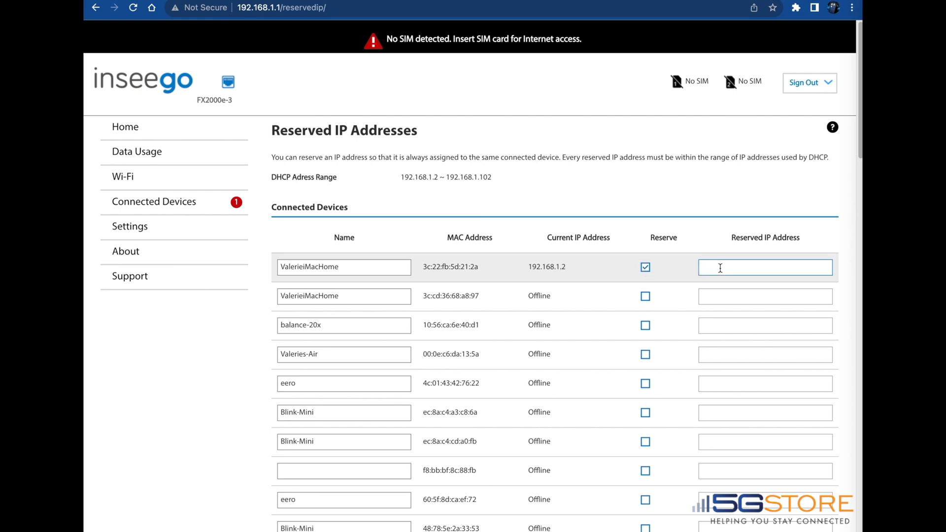
text(192.168.1.2)
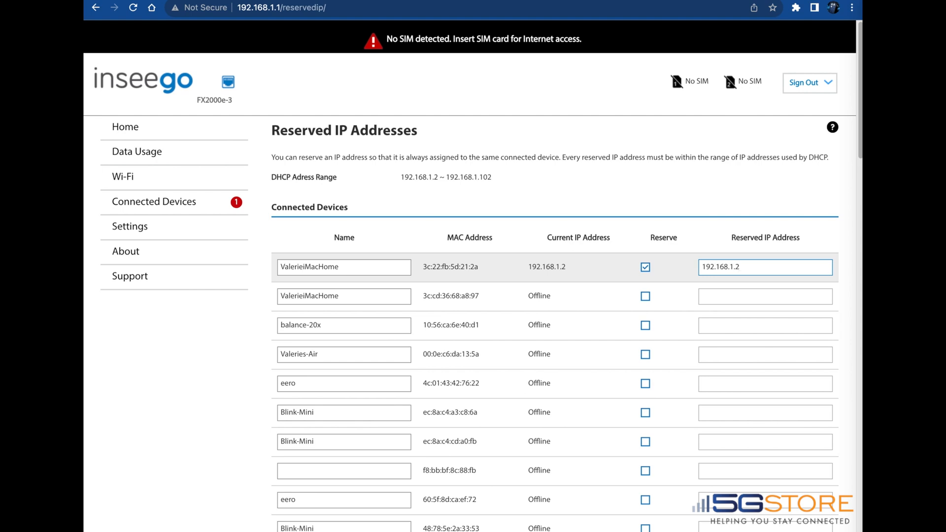
Save the reservation changes and confirm the router restart warning
scroll(down, 3)
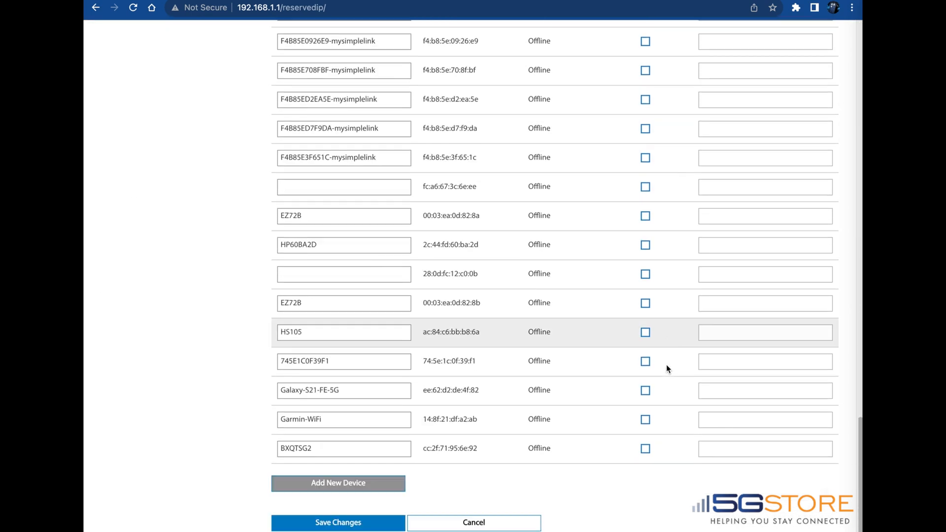
click(338, 522)
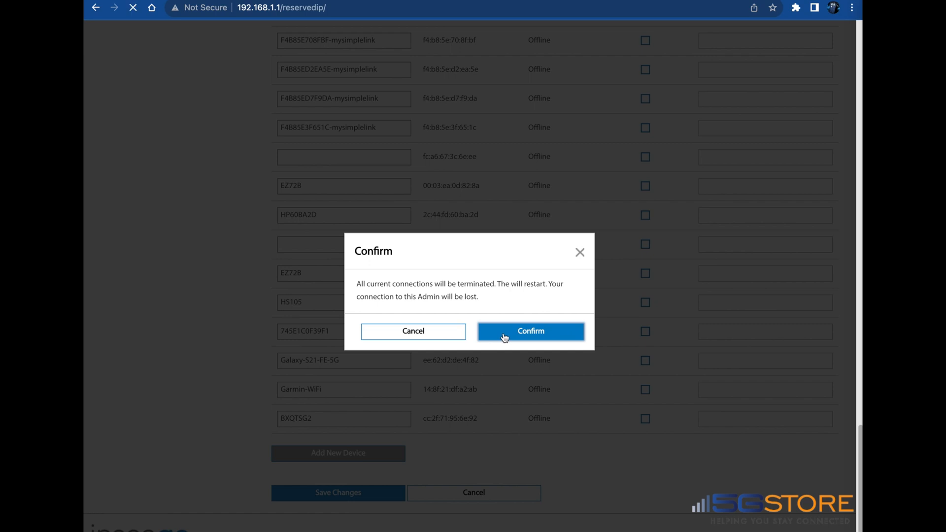
click(530, 331)
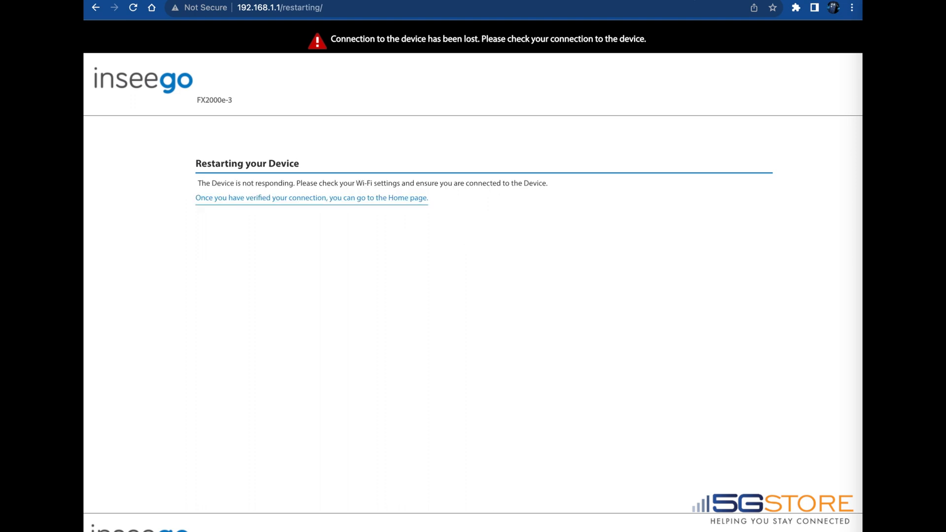
mouse_move(430, 224)
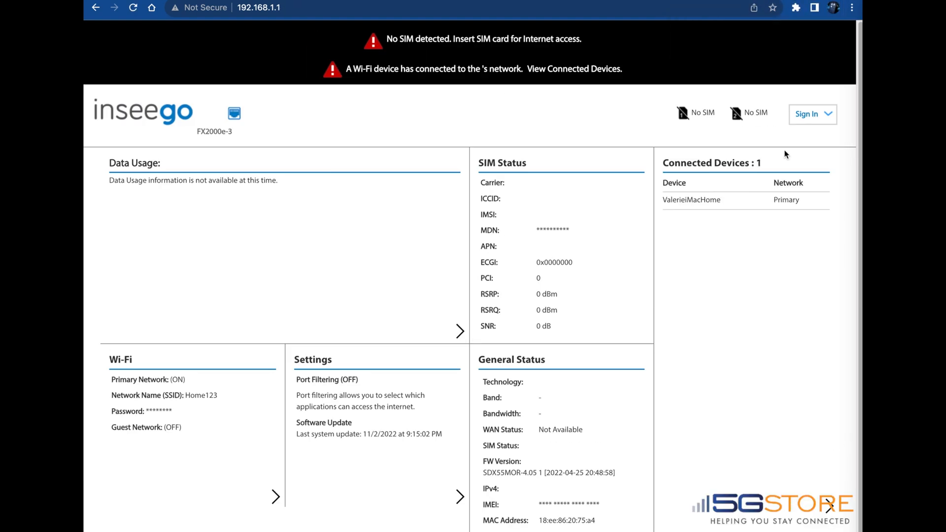
Return via Connected Devices to Reserved IP and verify 192.168.1.2 persisted after restart
click(812, 114)
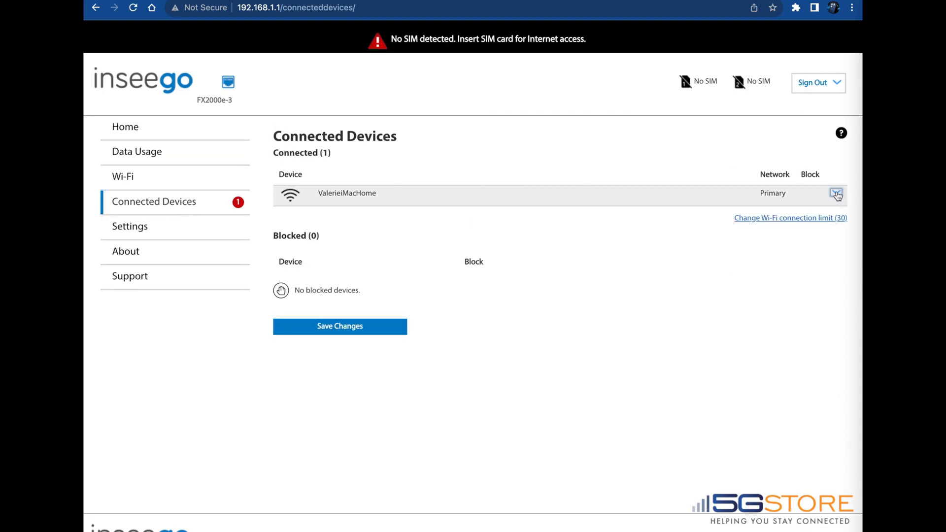
click(129, 225)
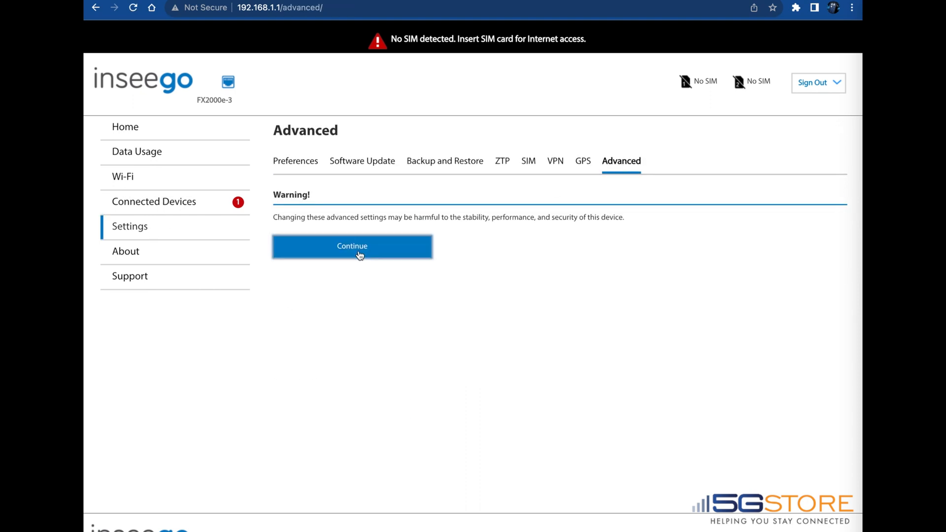
click(352, 245)
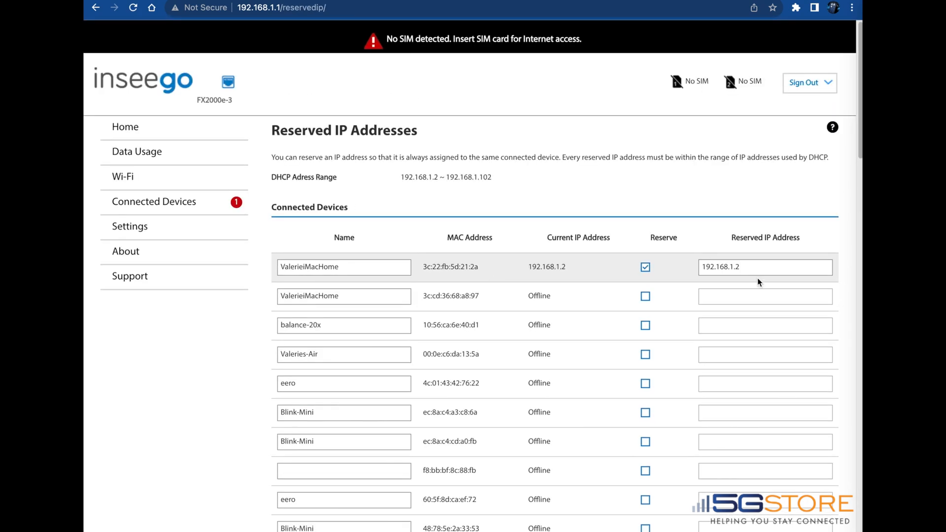
click(764, 267)
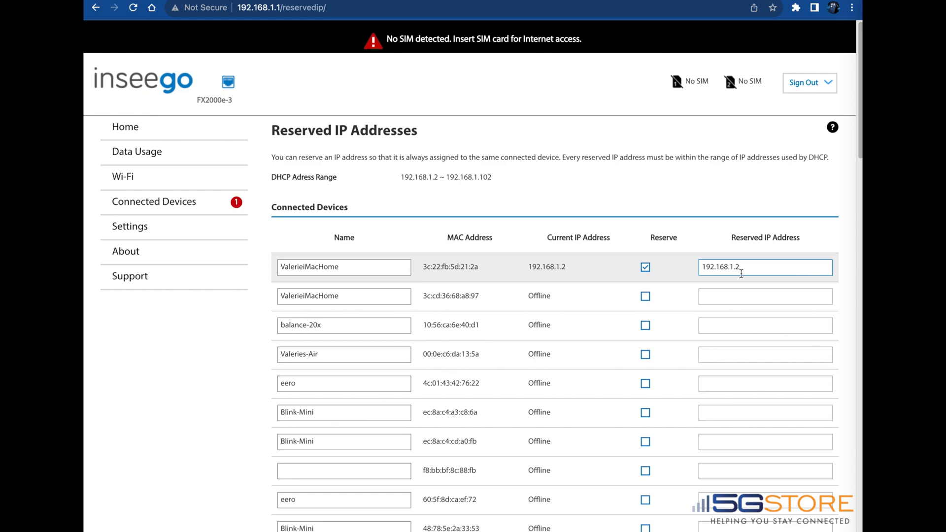